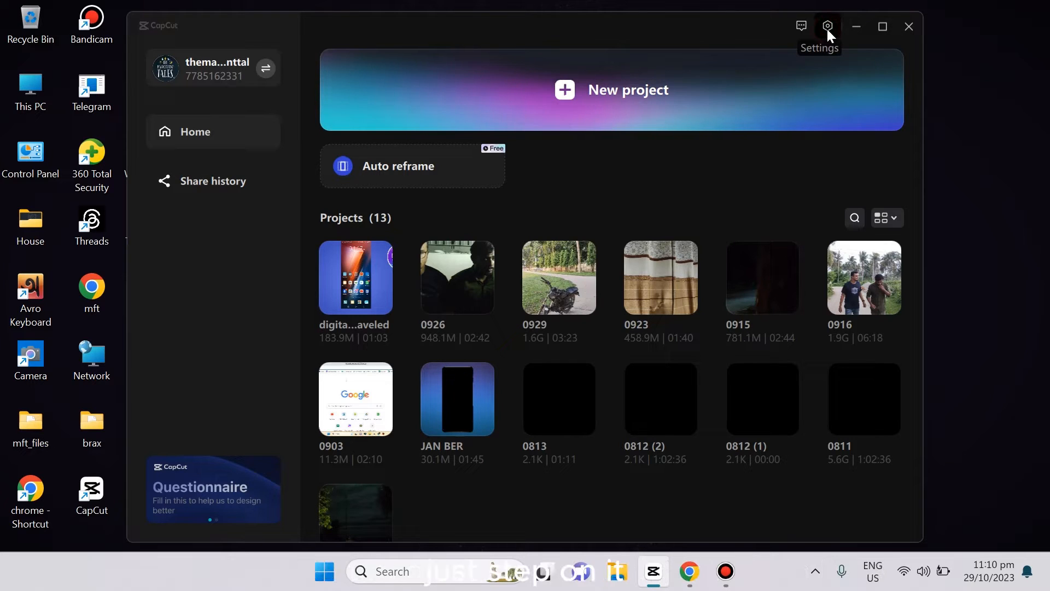
# Open CapCut's Settings window from the gear menu on the home screen
pyautogui.click(827, 26)
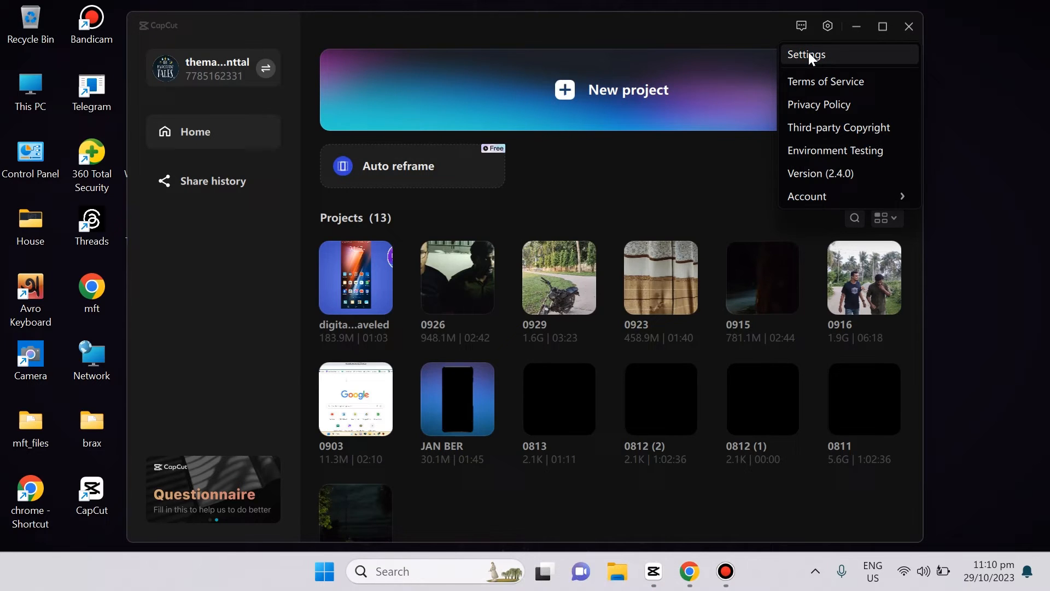
pyautogui.click(807, 54)
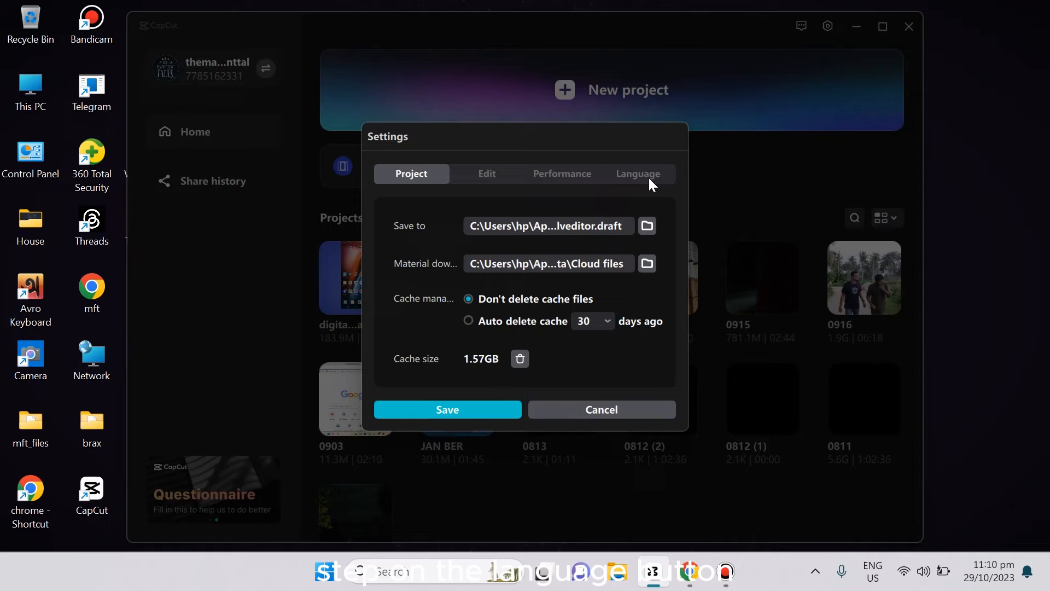
# Switch the Settings window to the Language list of interface languages
pyautogui.click(637, 174)
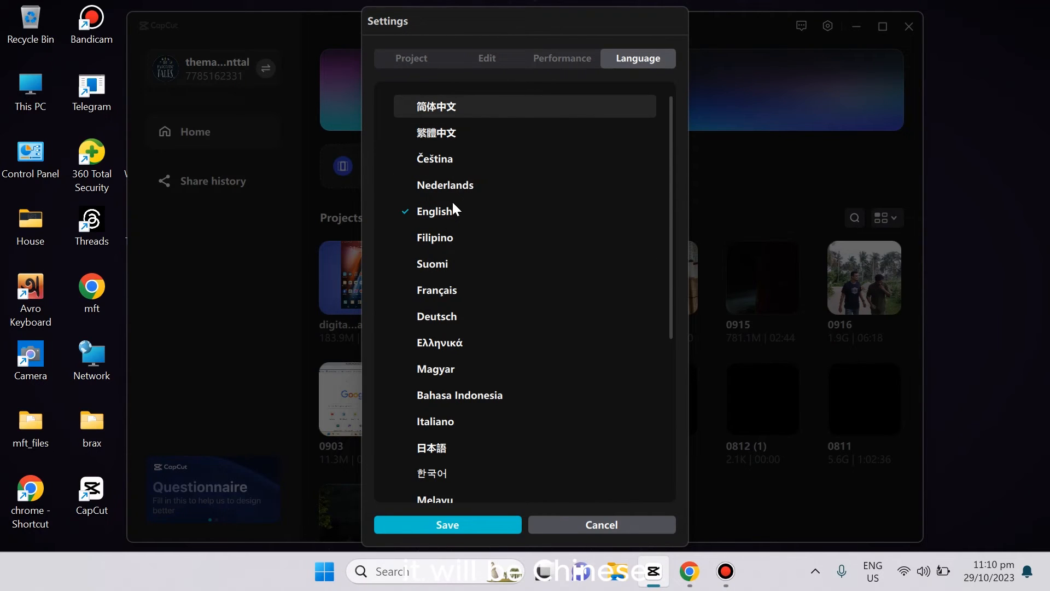
# Select English as the interface language and save, returning to the home screen
pyautogui.click(436, 107)
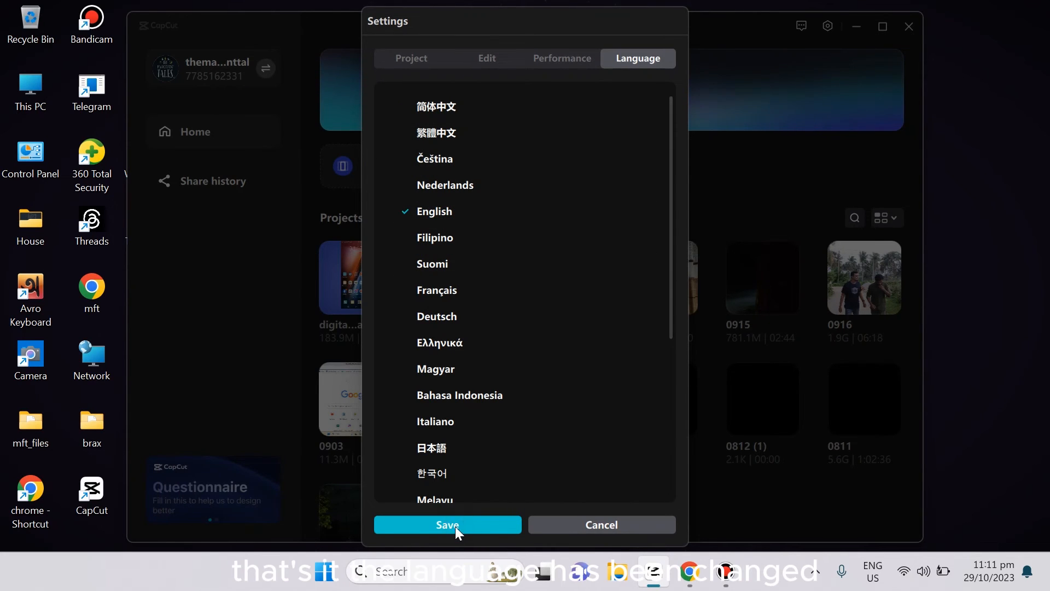
pyautogui.click(448, 524)
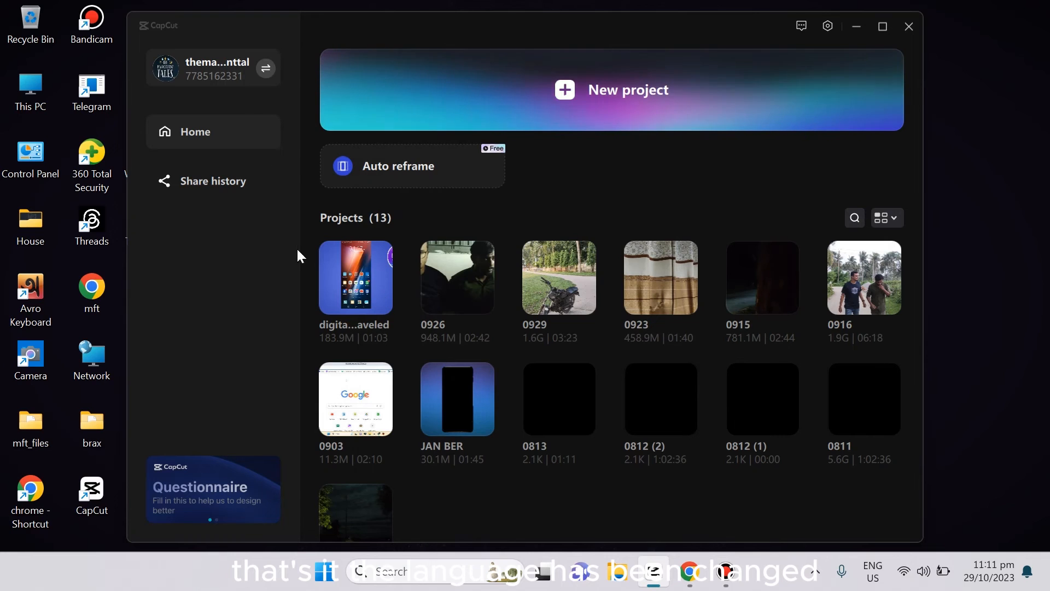